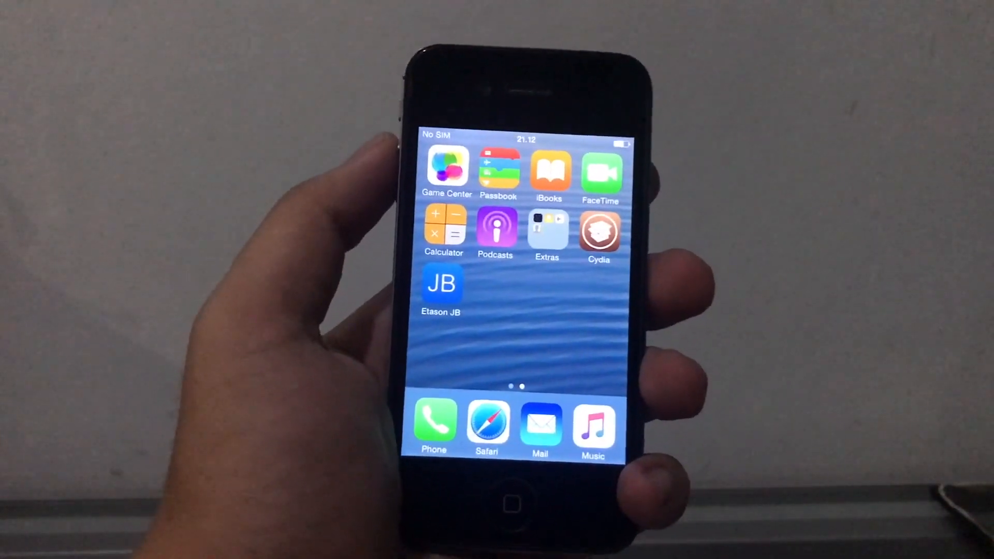
- Launch Cydia to search for and queue the CoolBooter packages
click(599, 229)
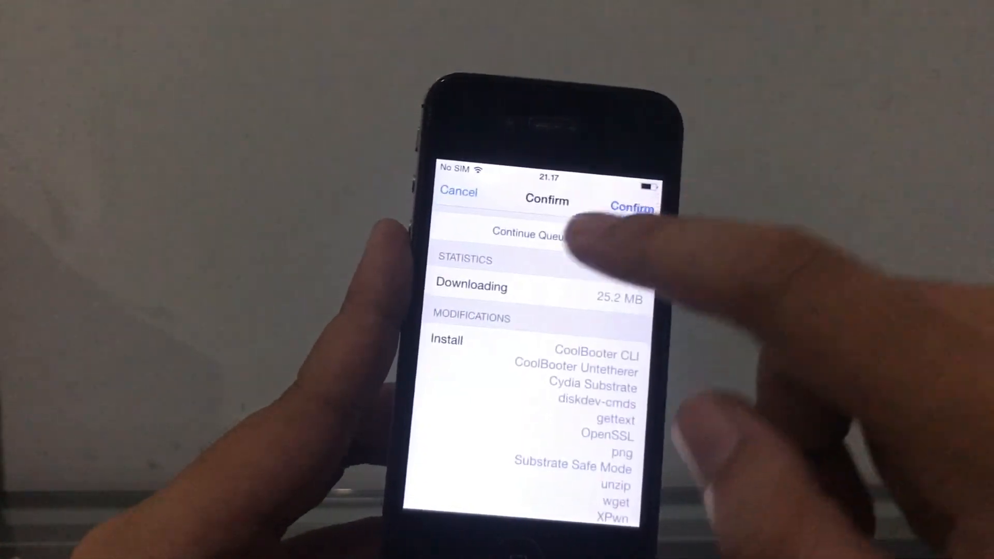
- Continue queuing, then start a fresh Cydia search for 'Apple'
click(632, 204)
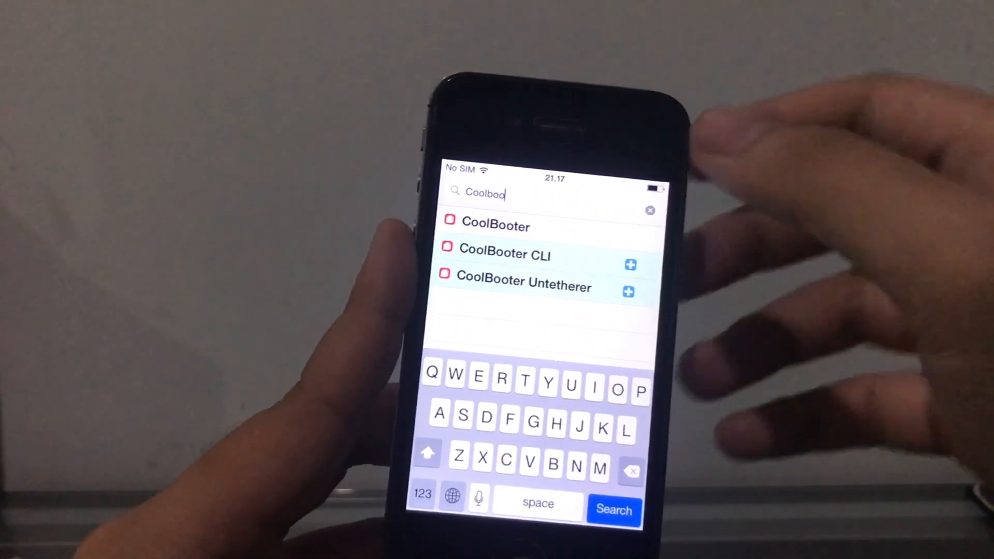
click(649, 209)
text(M)
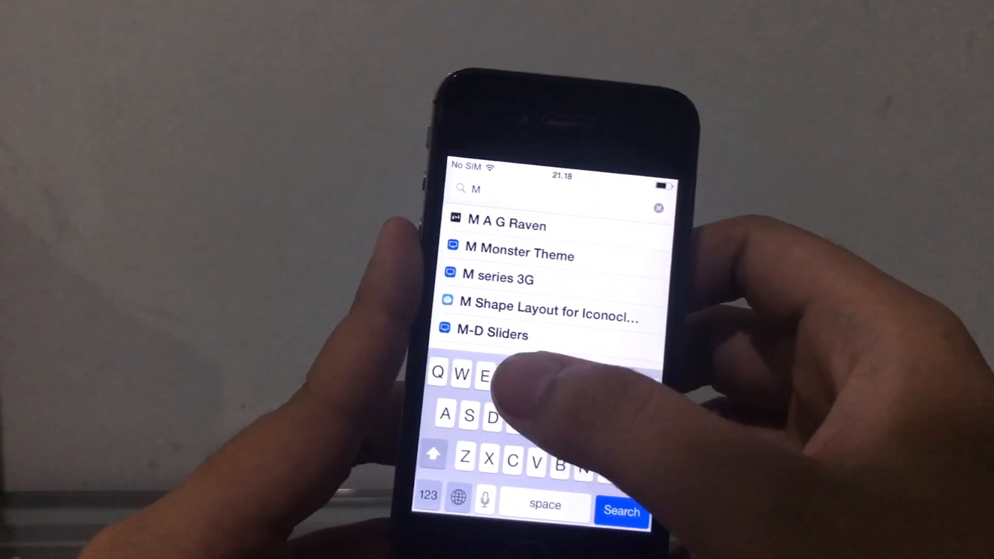
click(503, 253)
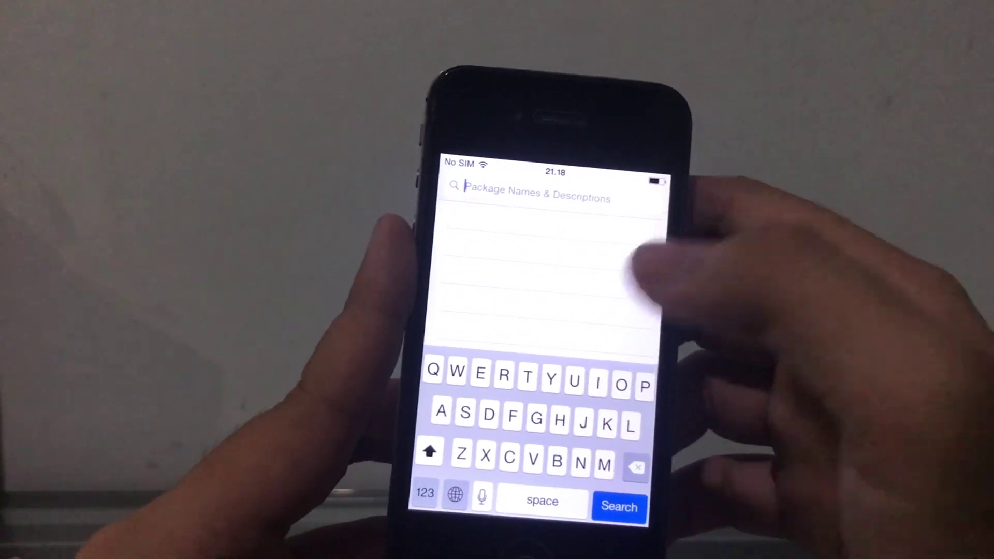
text(Apple)
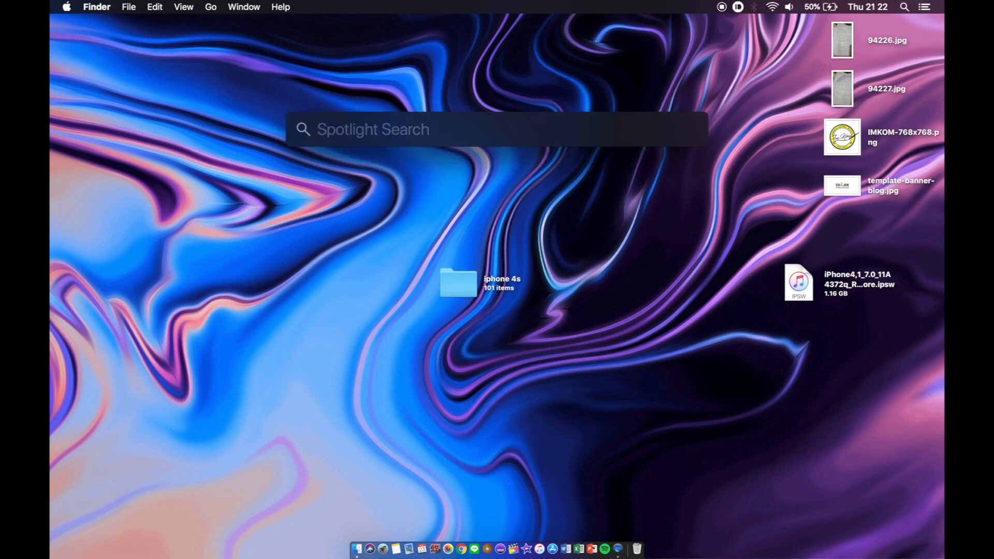
- Launch iFunBox via Spotlight and browse the raw file system into /var/cbooter
text(iTunes)
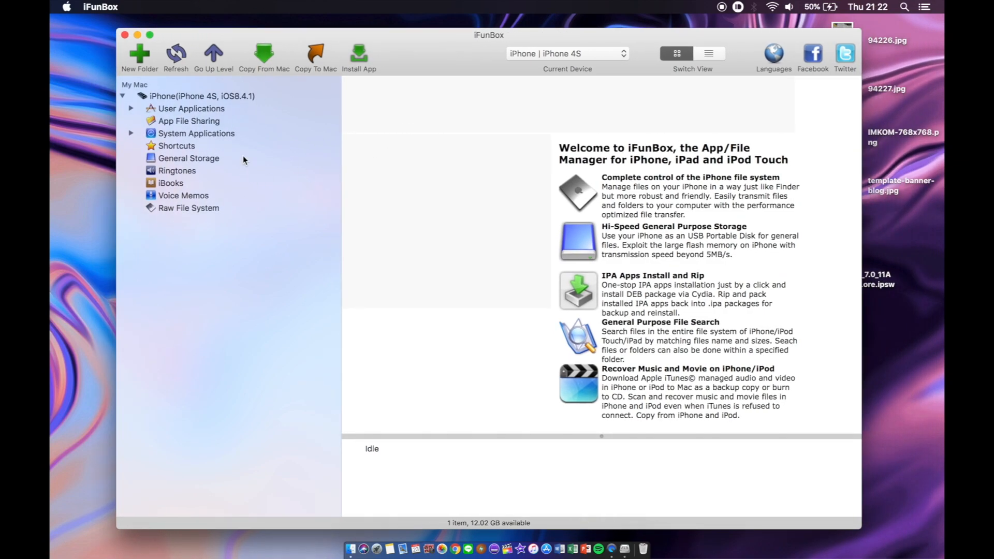
mouse_move(203, 211)
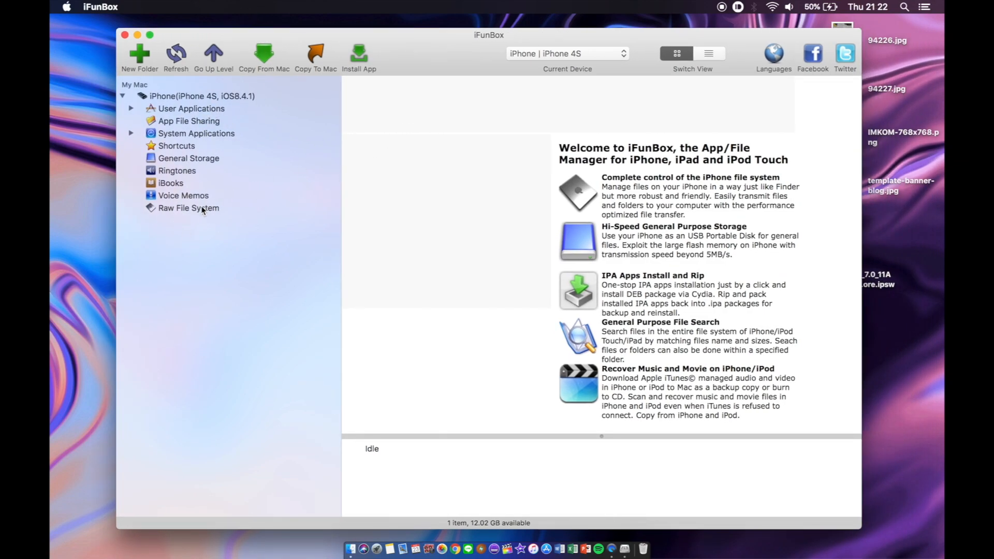
click(188, 209)
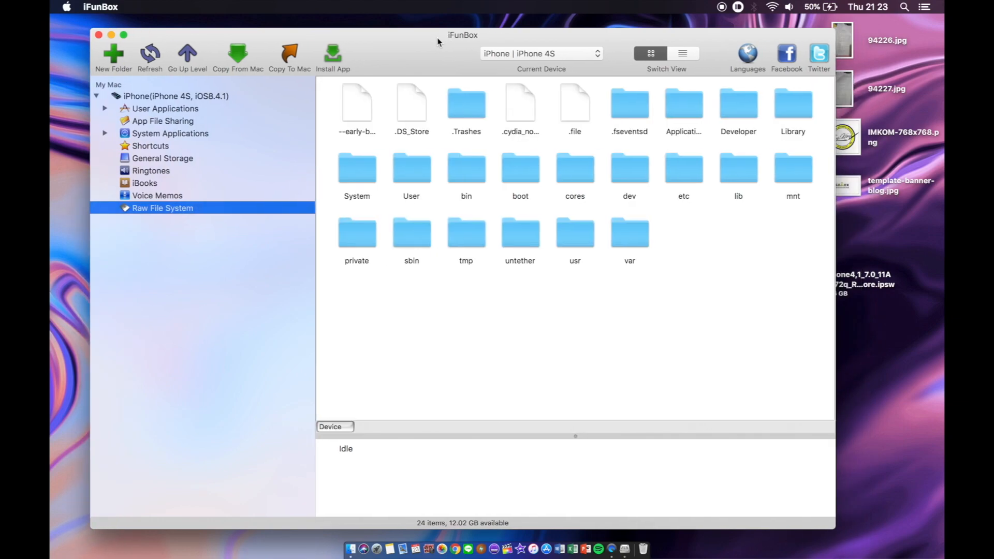
double_click(629, 233)
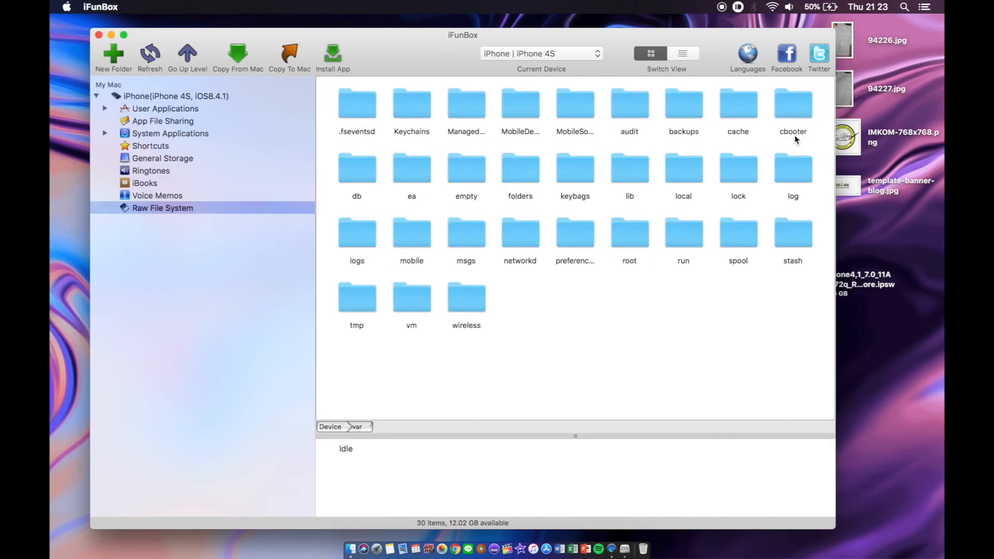
double_click(792, 102)
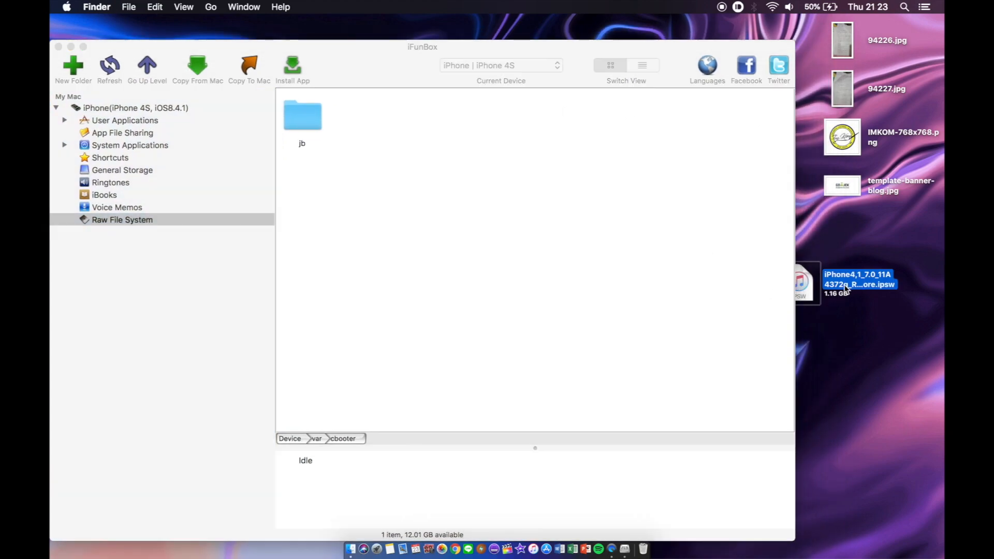
mouse_move(825, 251)
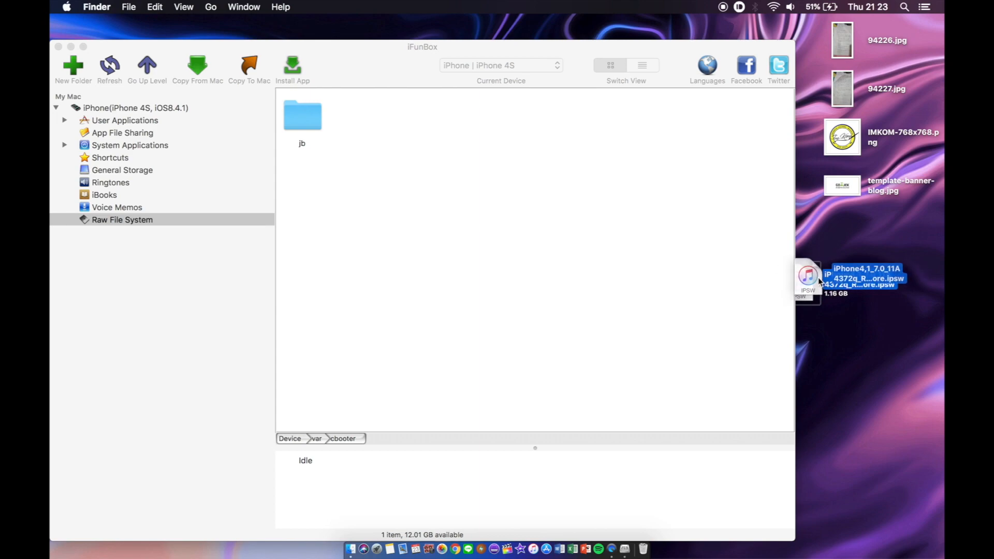
- Drag iPhone4,1_7.0_11A4372q_Restore.ipsw from the desktop into the cbooter folder
drag(806, 279, 675, 247)
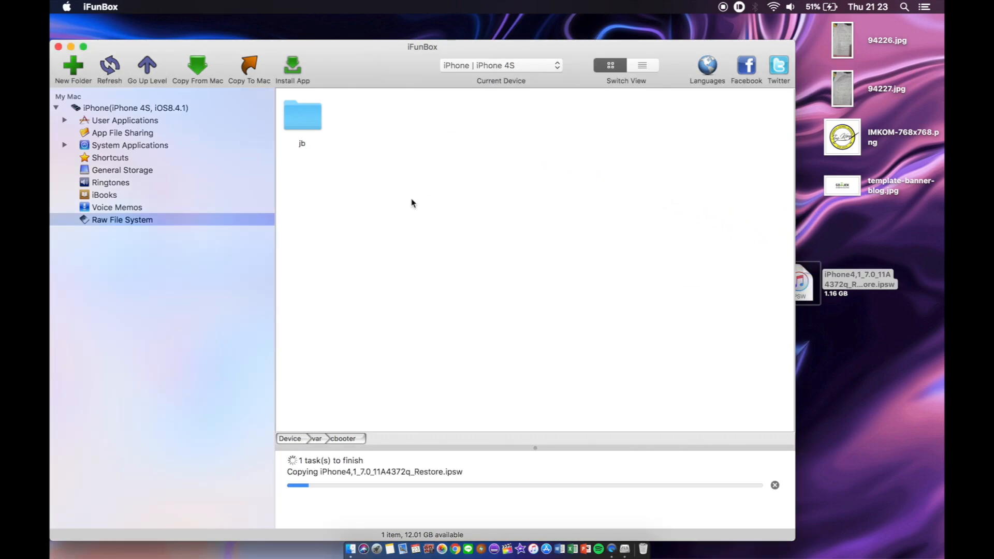
mouse_move(917, 308)
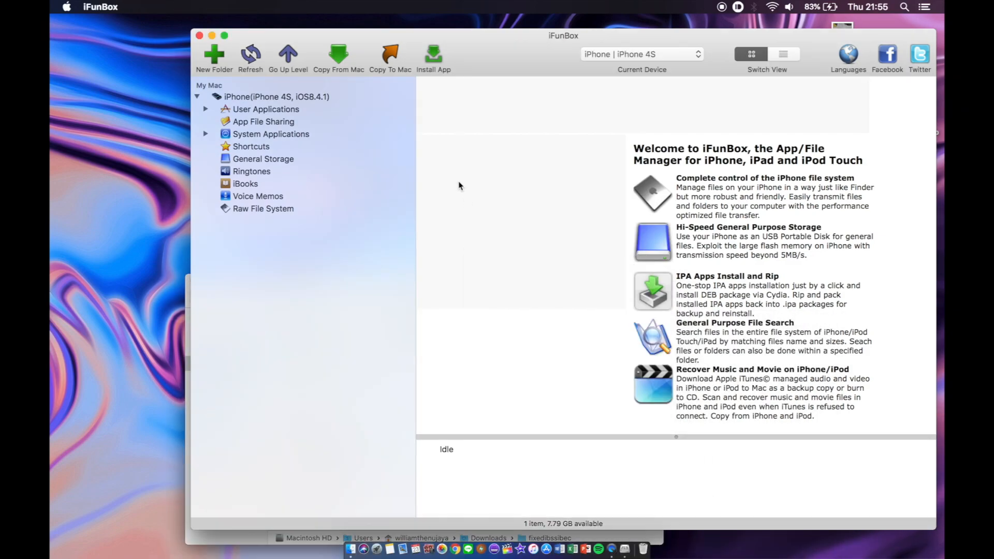
- Copy the fixed iBEC and iBSS from the fixedibssibec folder into the phone's root
click(263, 209)
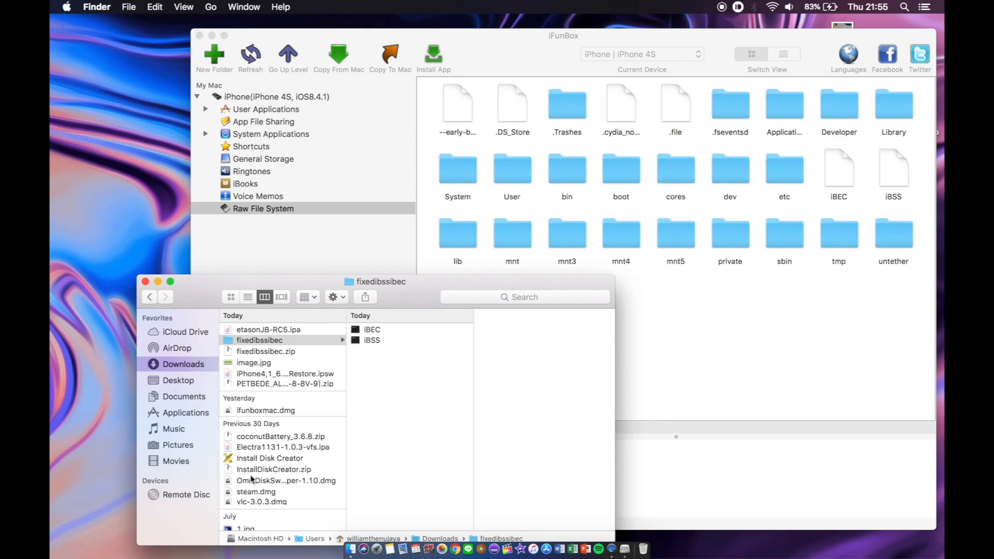
drag(381, 282, 356, 260)
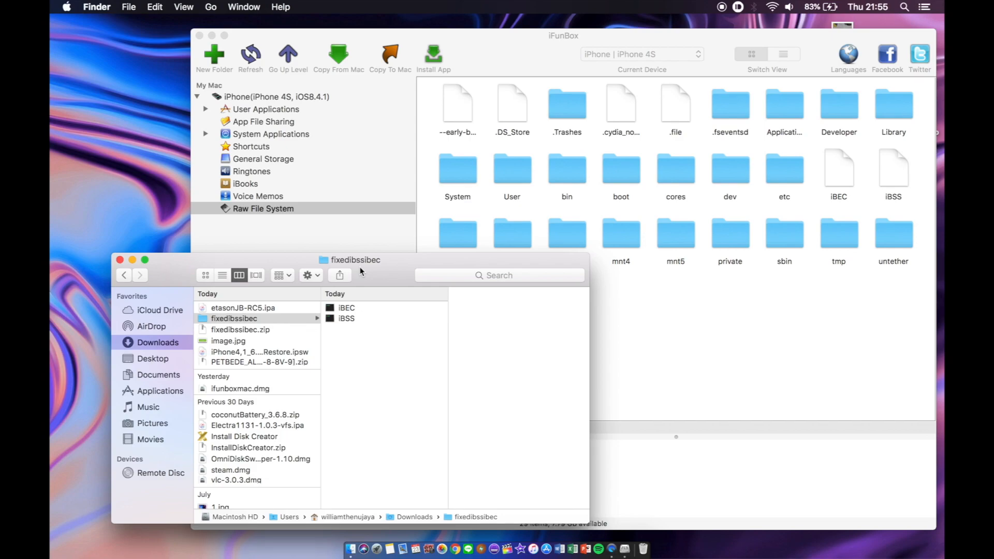
mouse_move(278, 330)
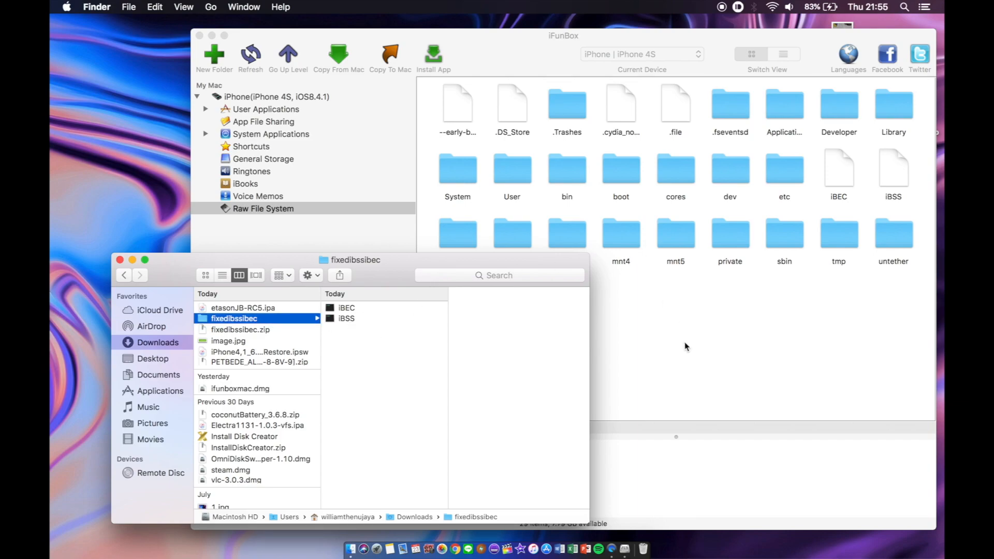
mouse_move(332, 236)
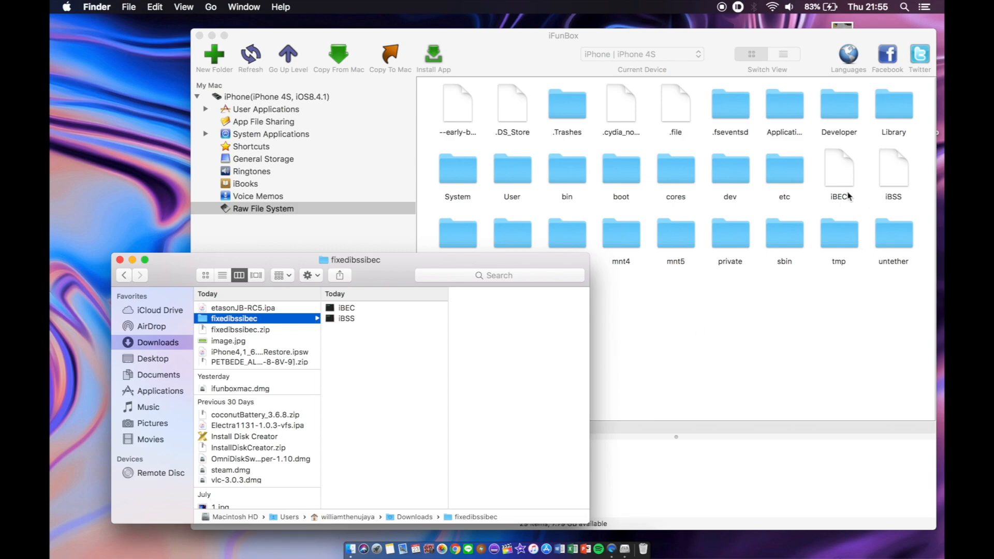
mouse_move(843, 207)
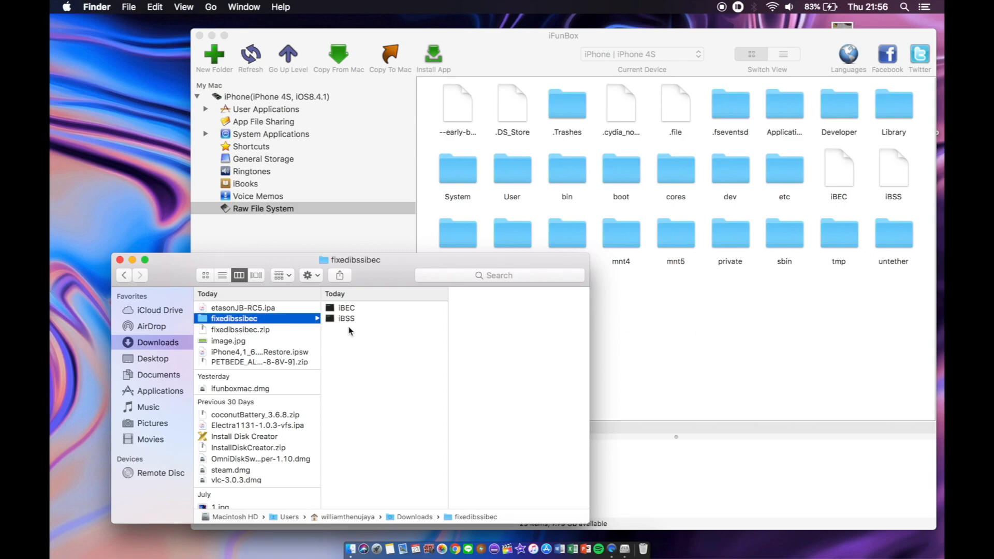
drag(347, 313, 539, 333)
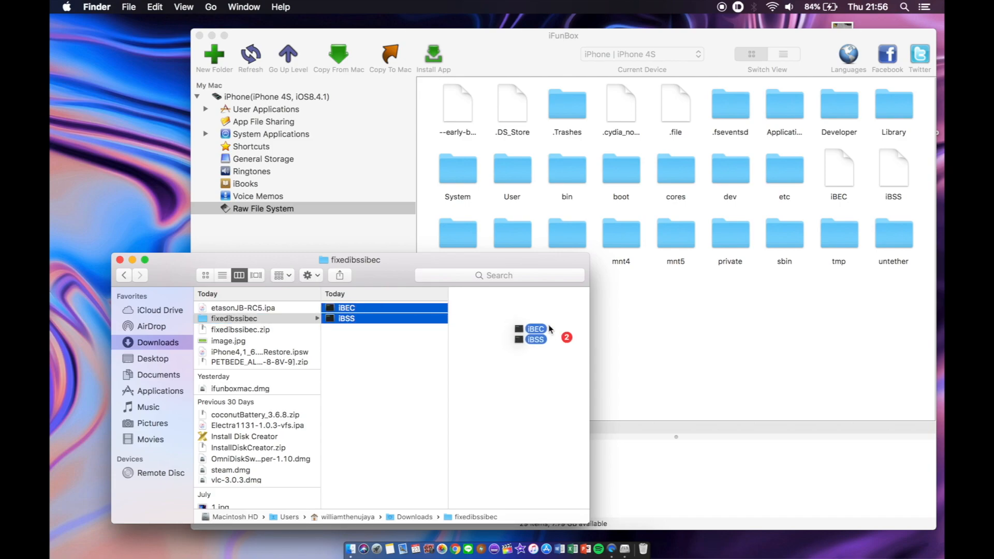